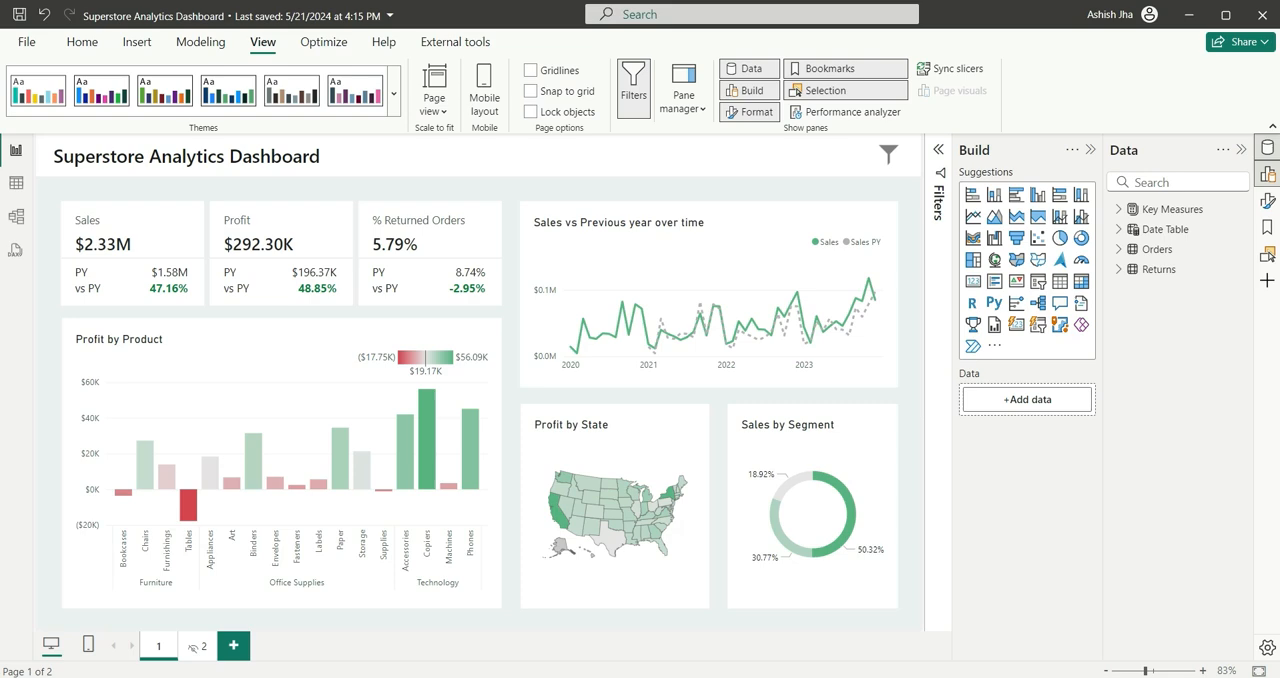
pyautogui.moveTo(1051, 568)
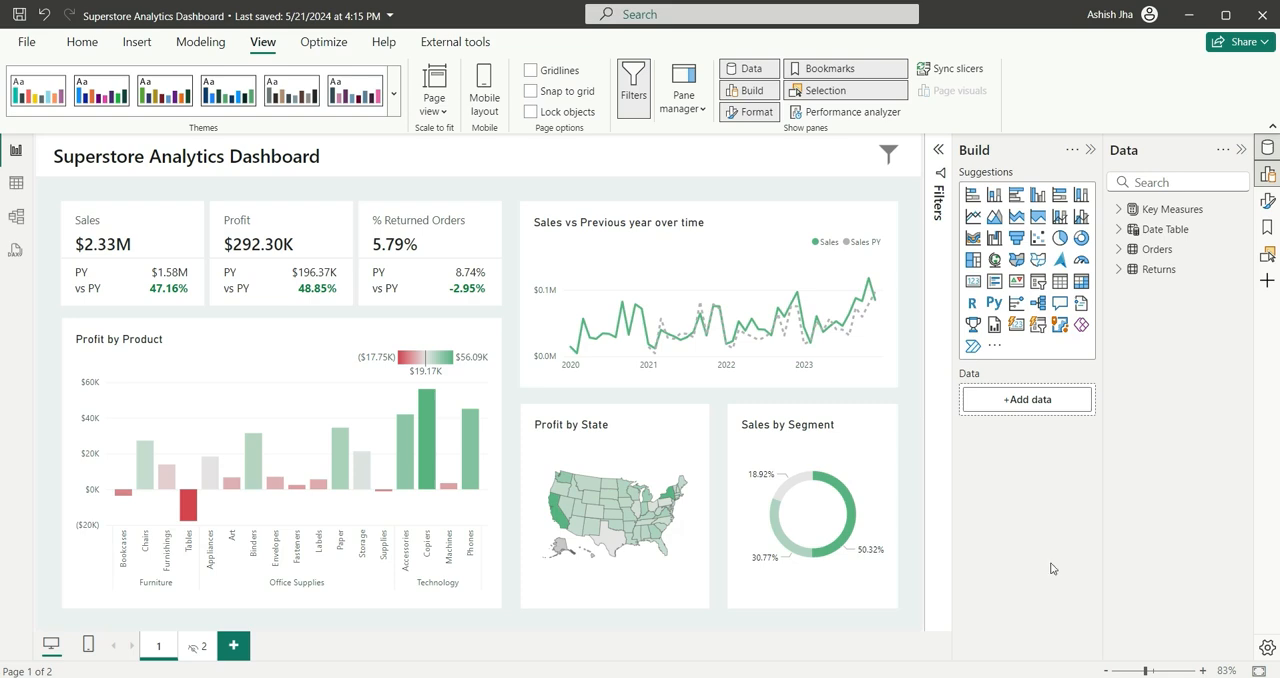
# Step: Open the Options and settings page from the File menu
pyautogui.click(26, 41)
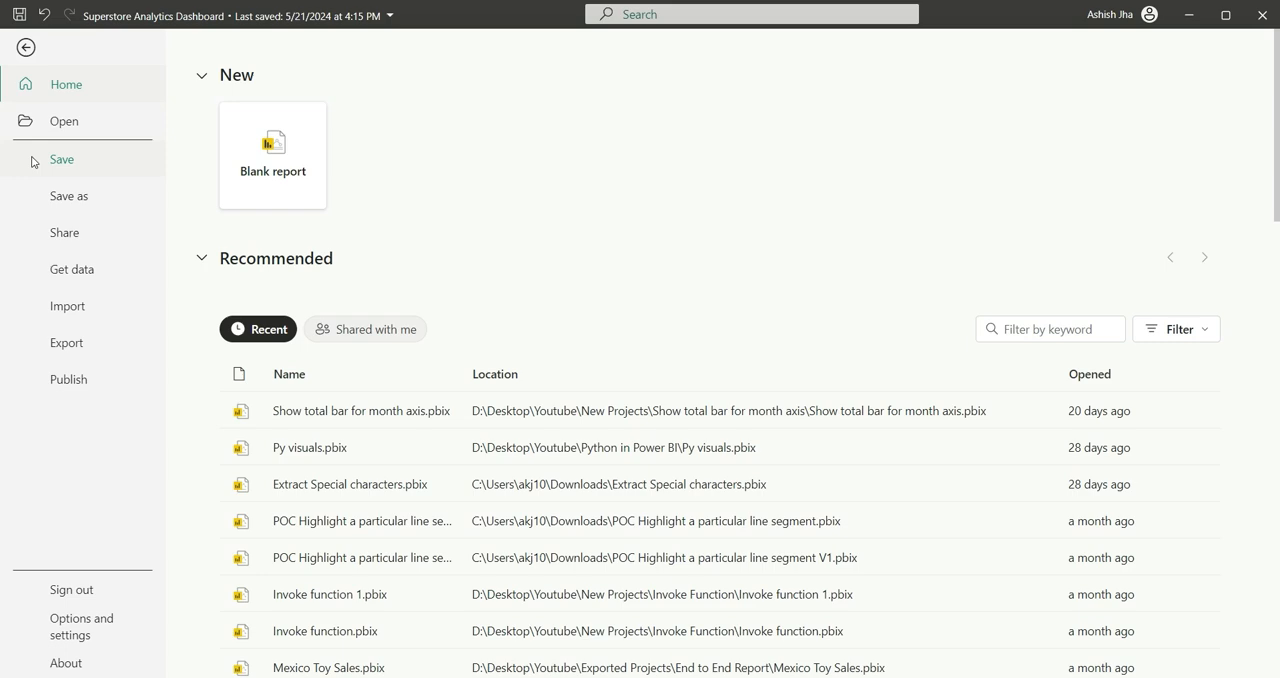
pyautogui.click(82, 626)
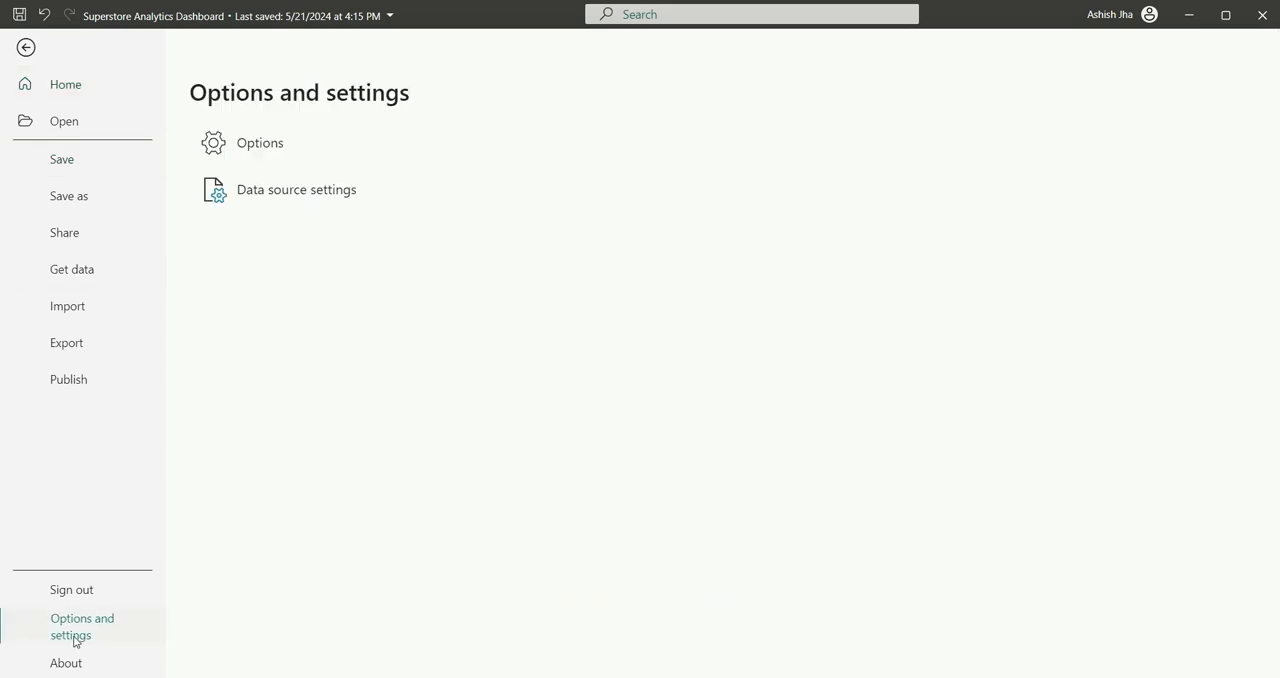
pyautogui.moveTo(99, 63)
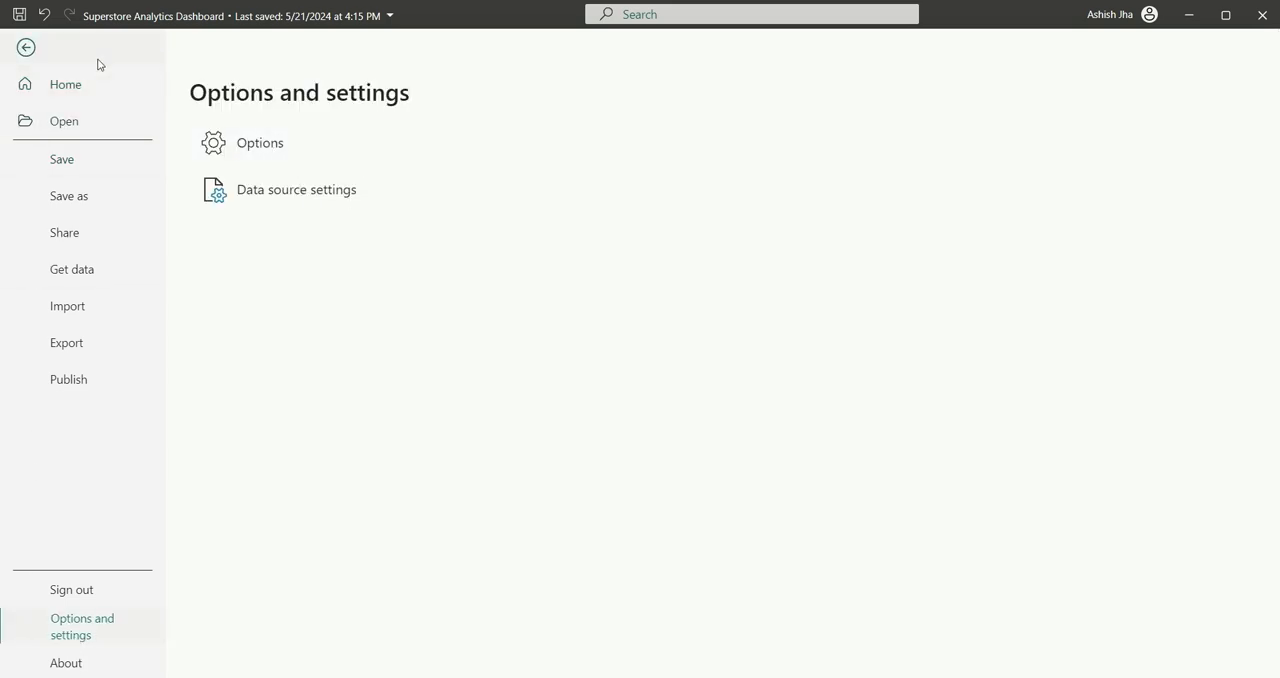
# Step: Open the Options dialog at the global Data Load settings
pyautogui.click(26, 47)
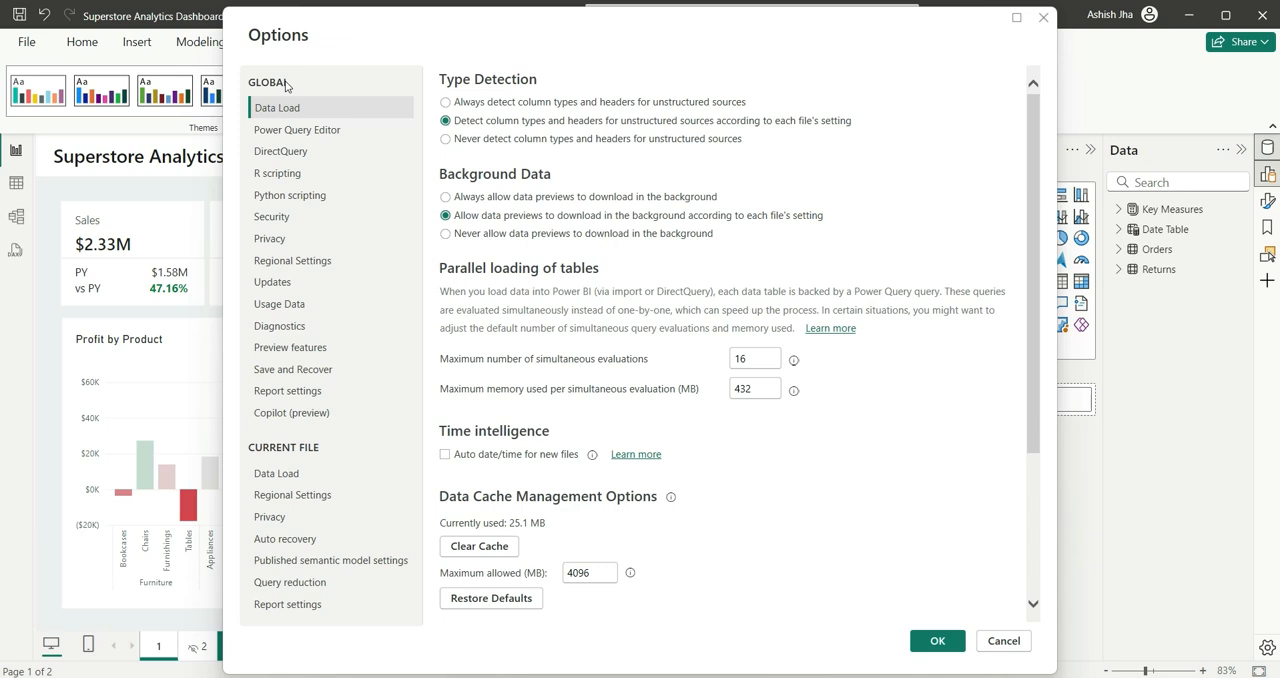
pyautogui.moveTo(310, 434)
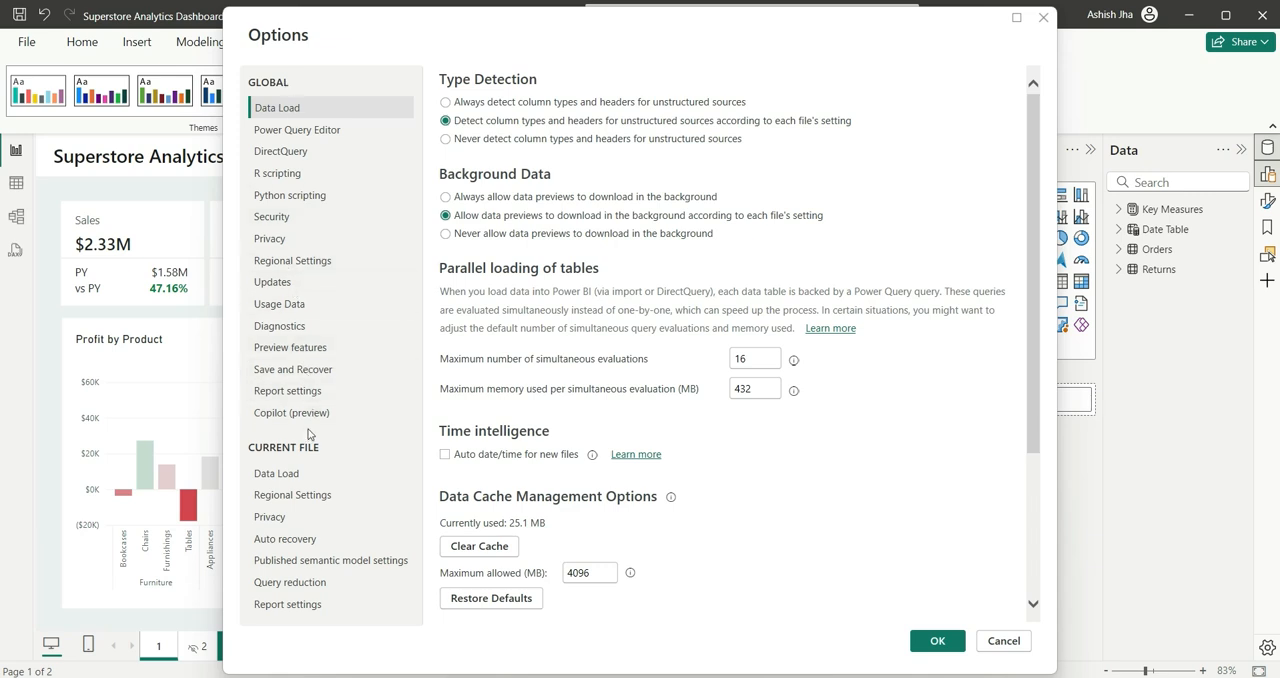
pyautogui.moveTo(287, 390)
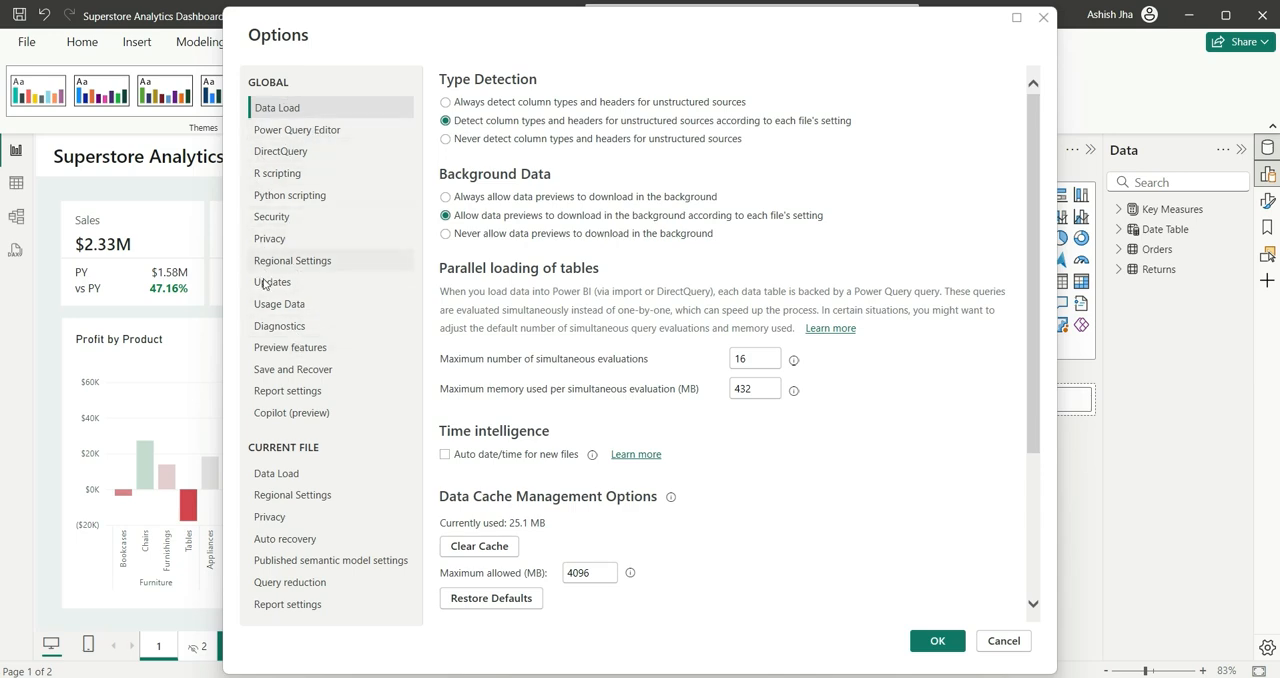
# Step: Choose Dark (Preview) under Report settings Personalization and confirm with OK
pyautogui.click(288, 390)
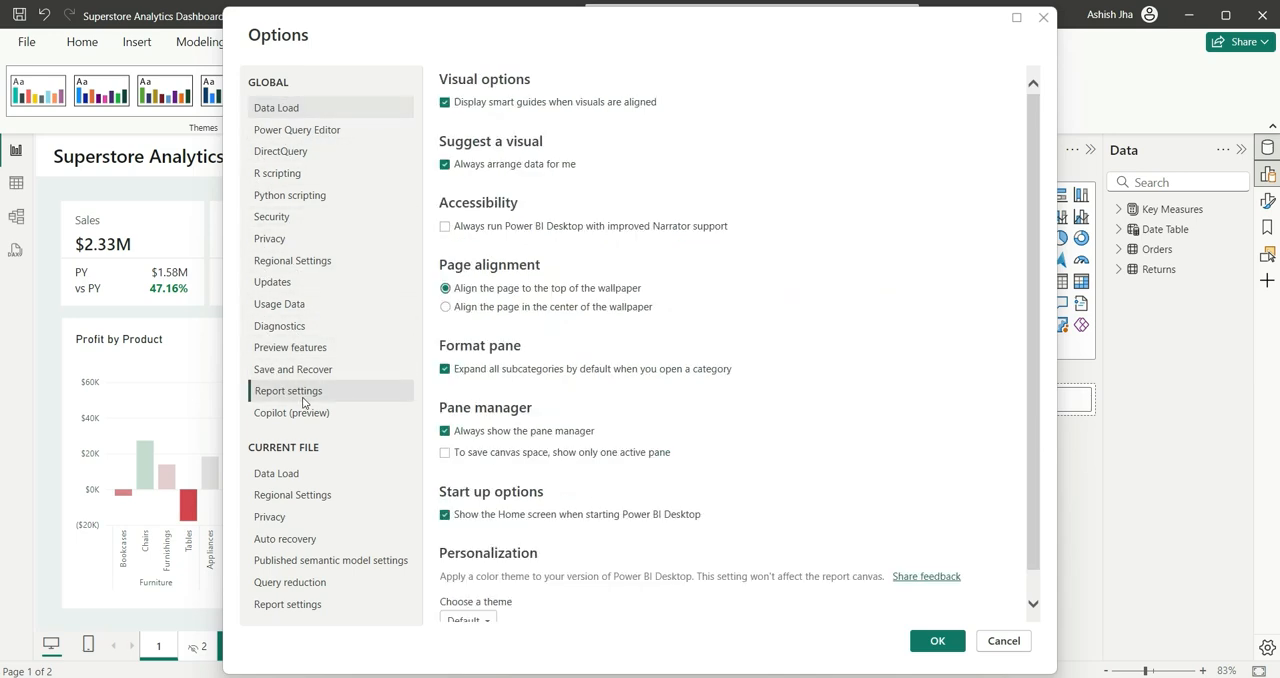
pyautogui.moveTo(735, 413)
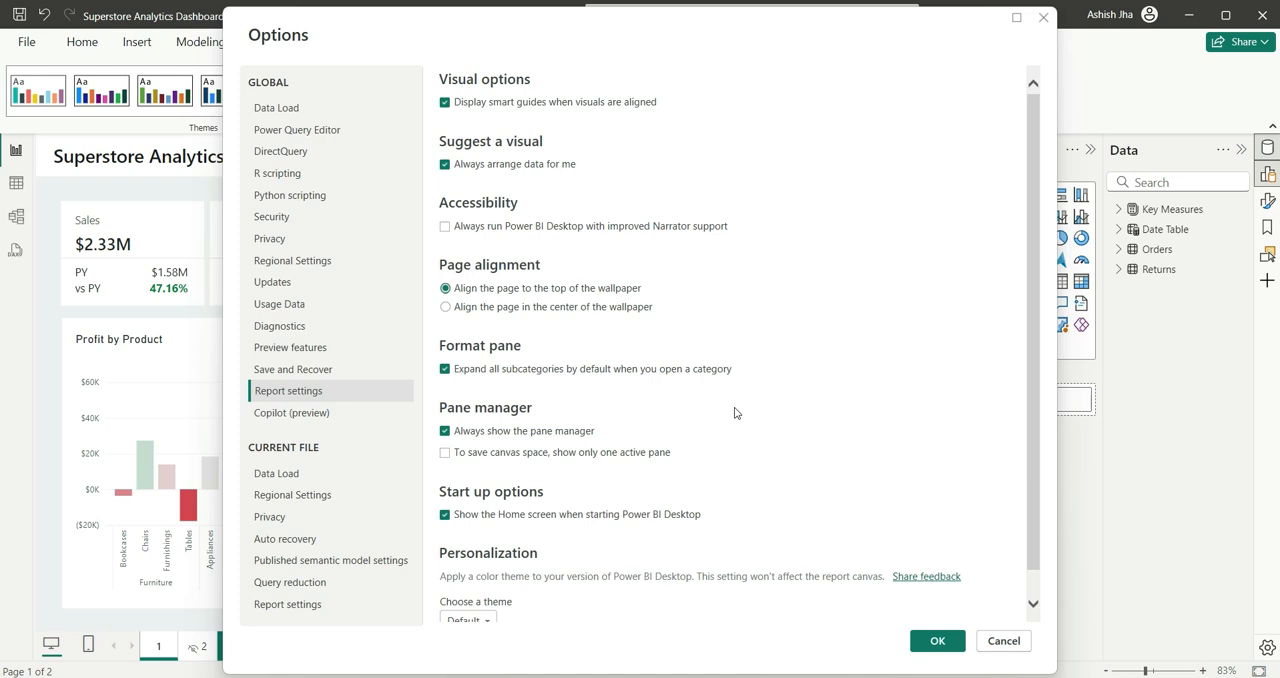
pyautogui.scroll(-3)
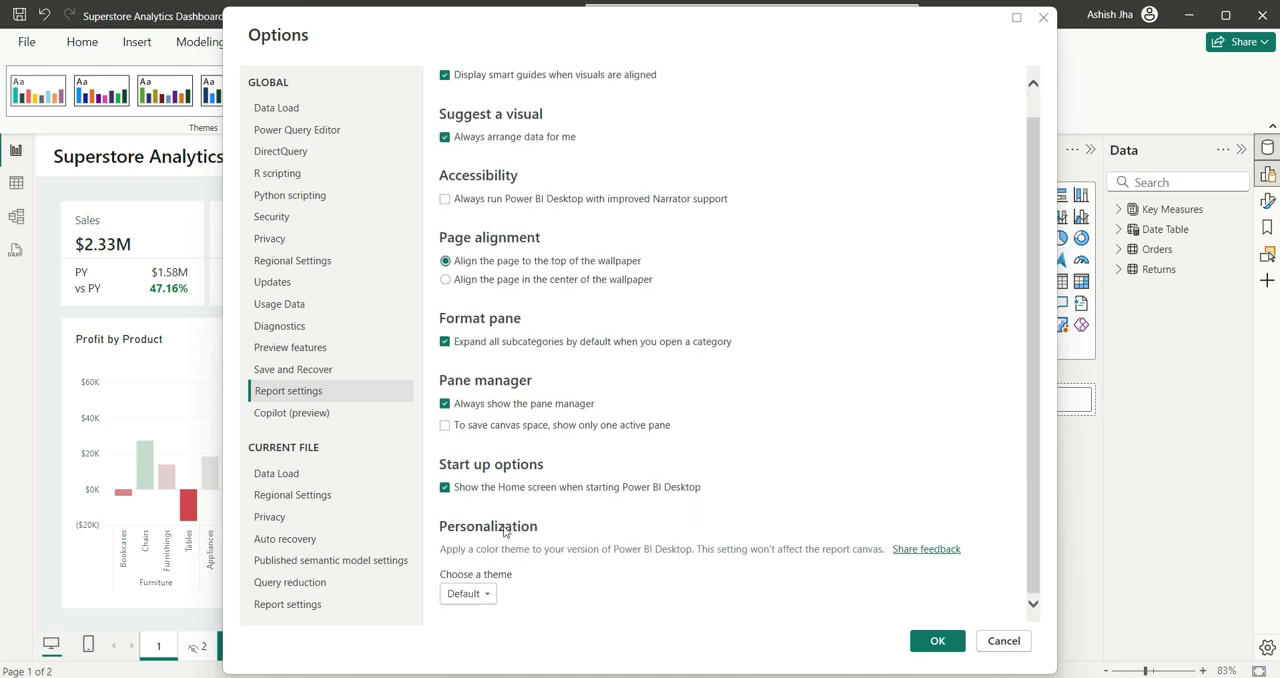
pyautogui.moveTo(553, 560)
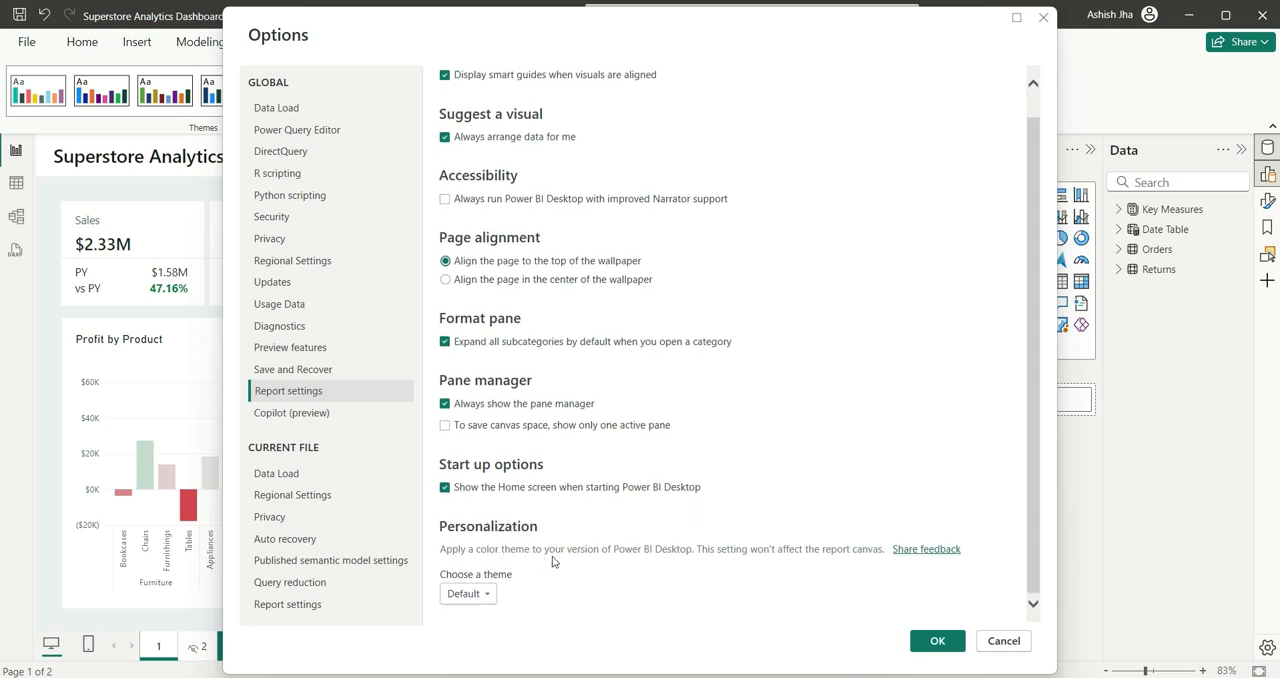
pyautogui.moveTo(727, 572)
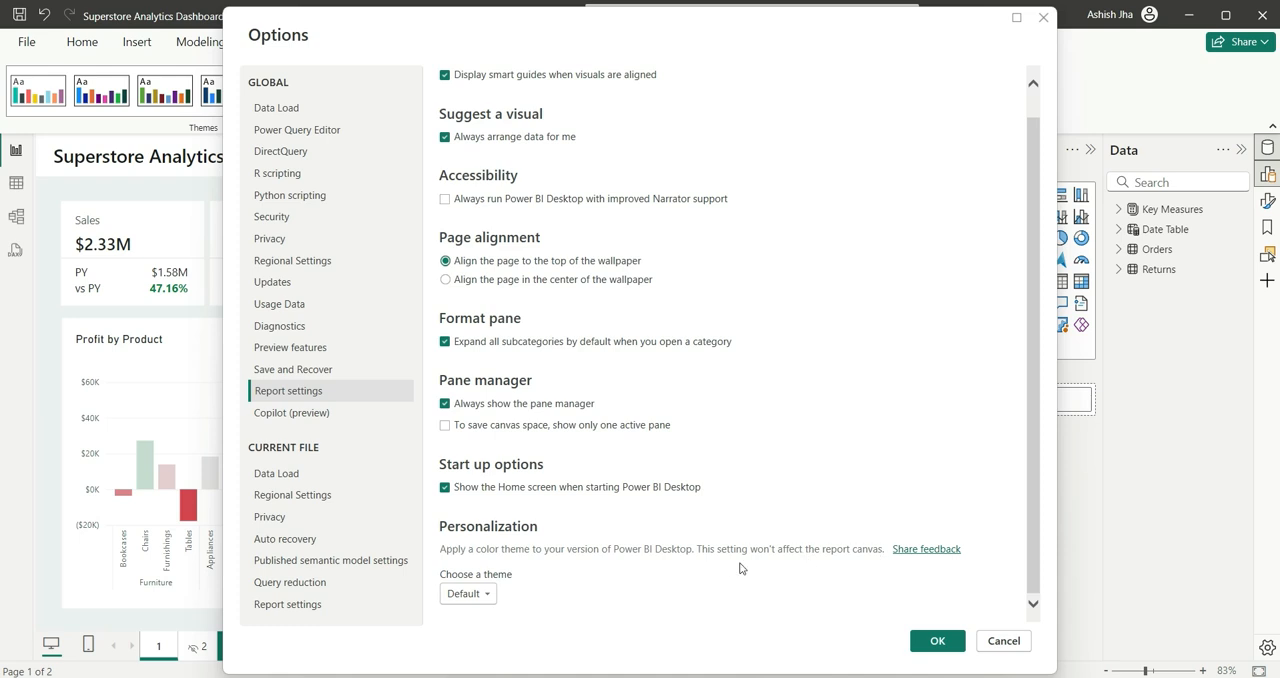
pyautogui.moveTo(811, 587)
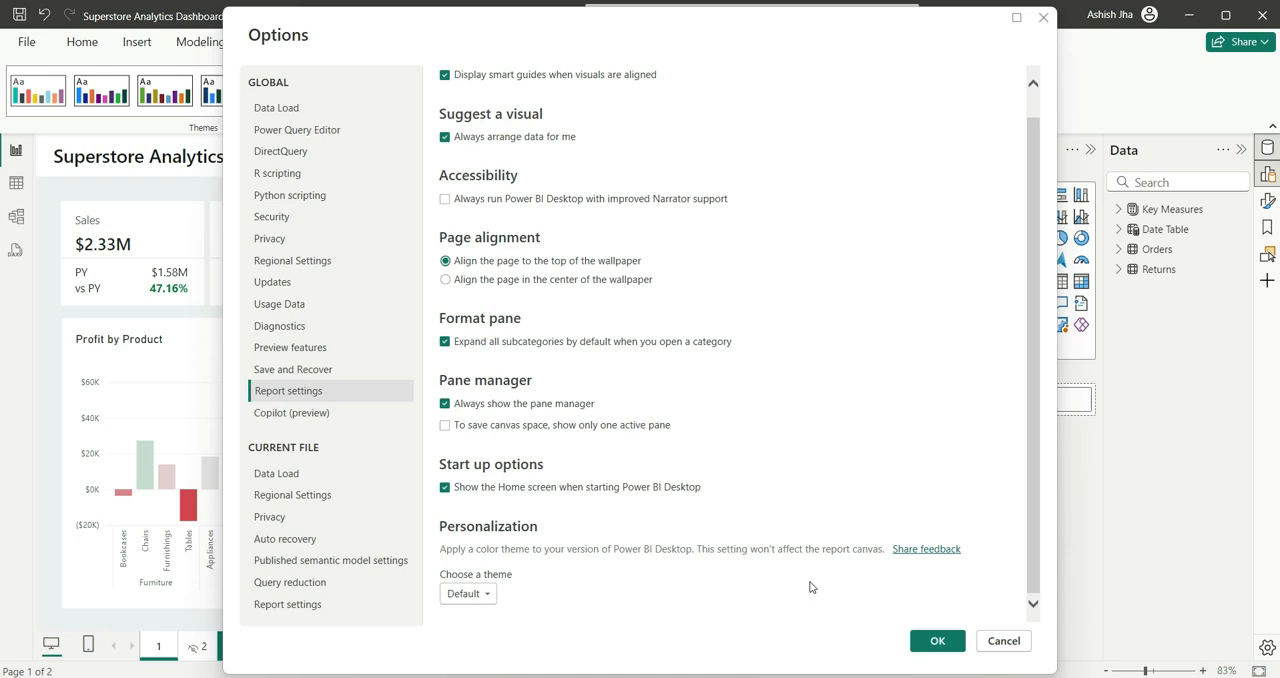
pyautogui.moveTo(510, 582)
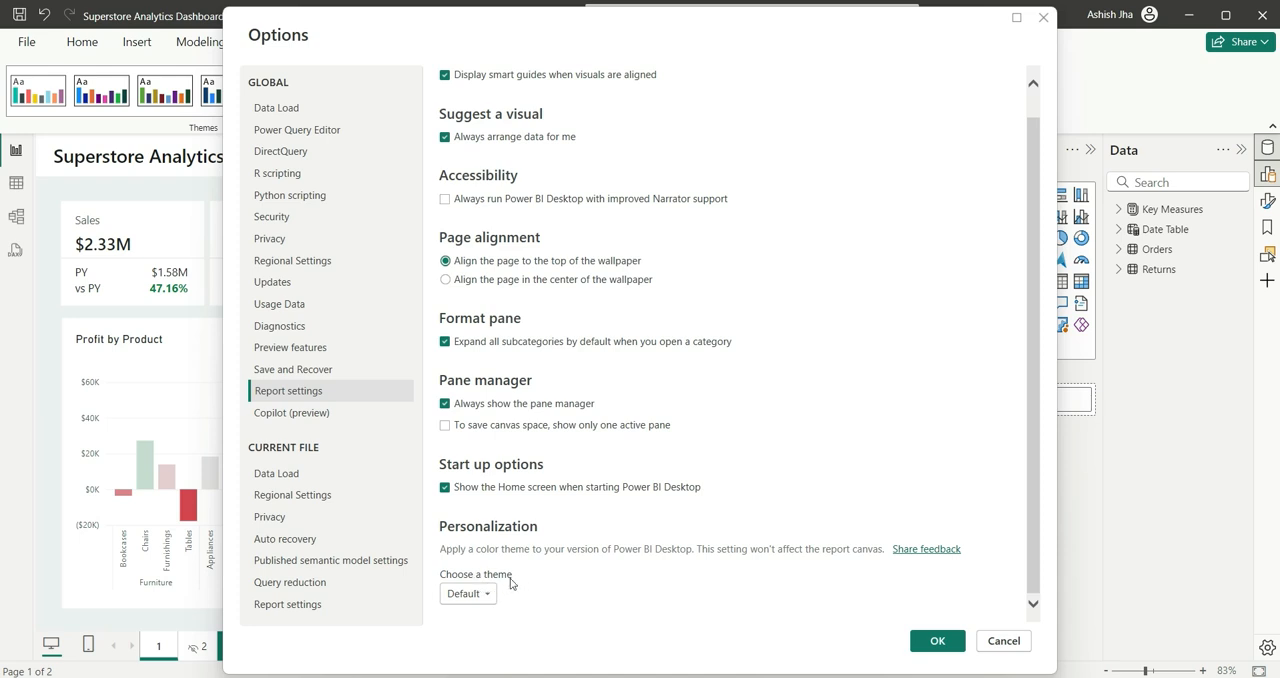
pyautogui.click(467, 593)
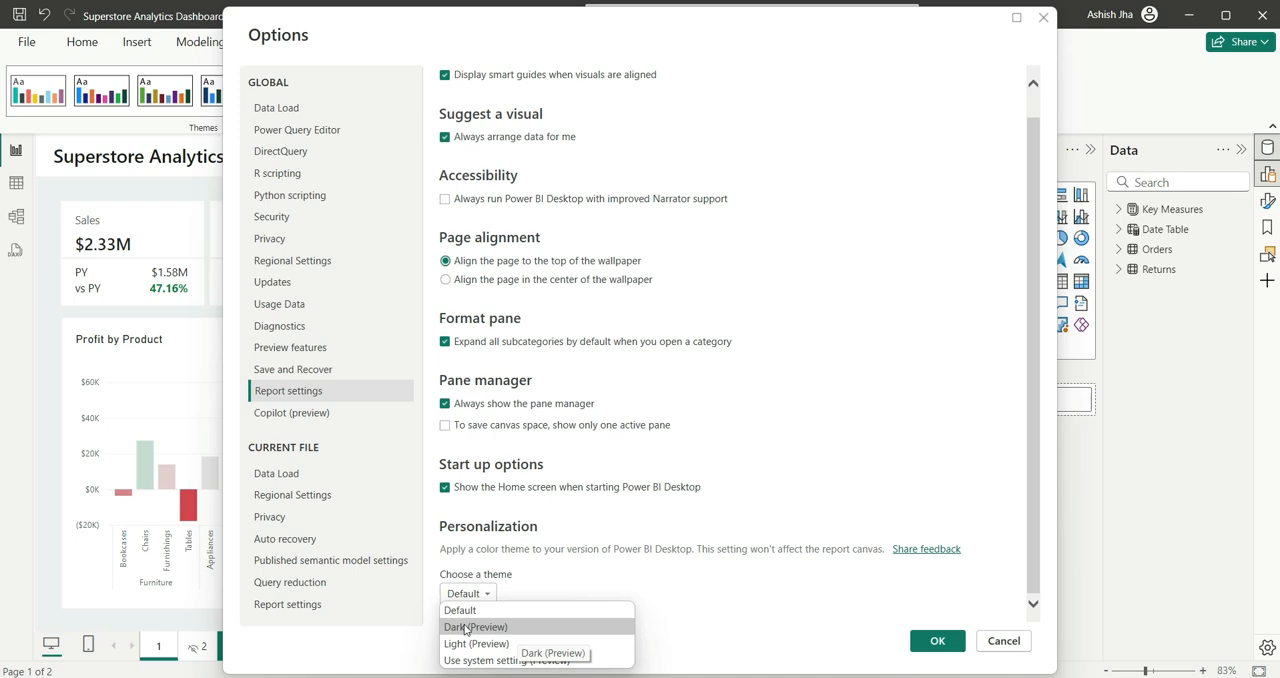
pyautogui.click(475, 627)
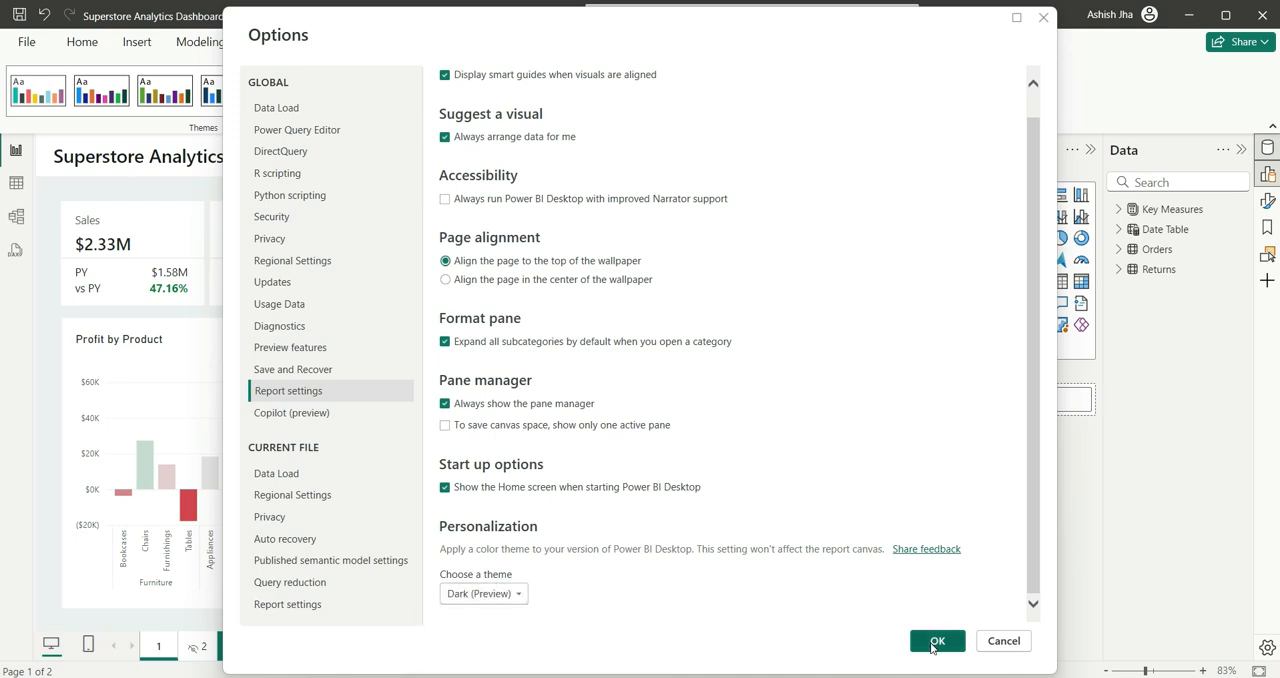
pyautogui.click(937, 640)
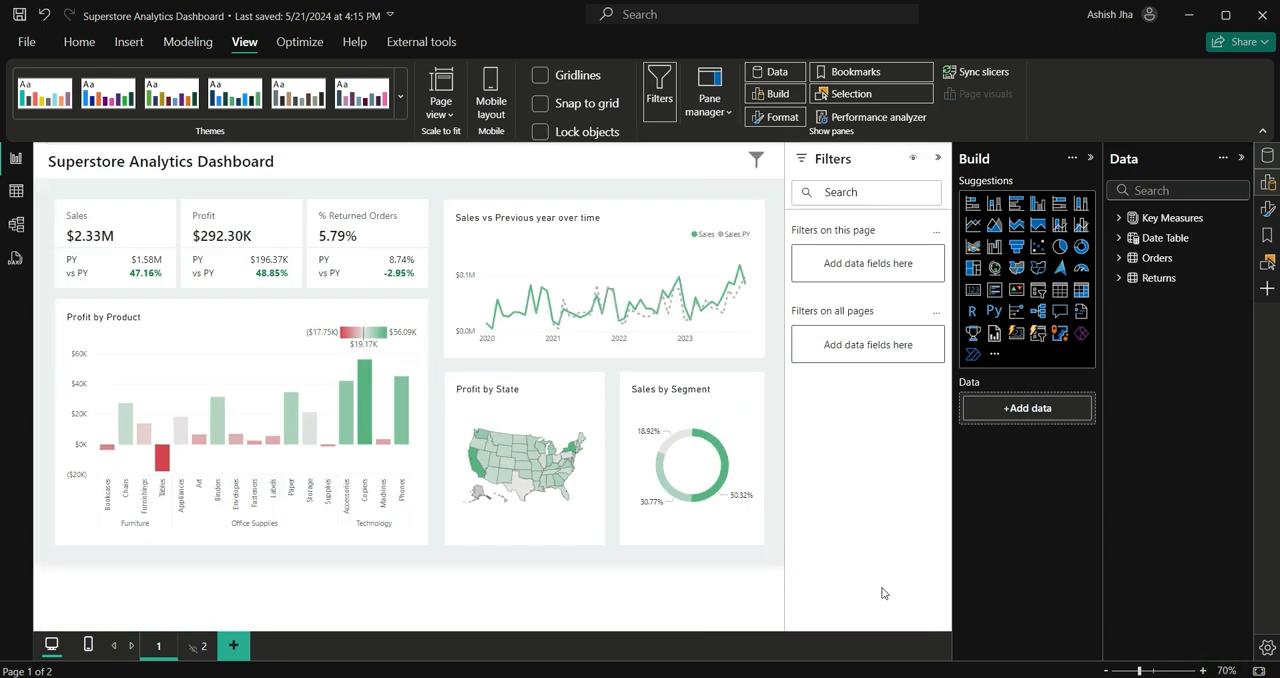
pyautogui.moveTo(808, 290)
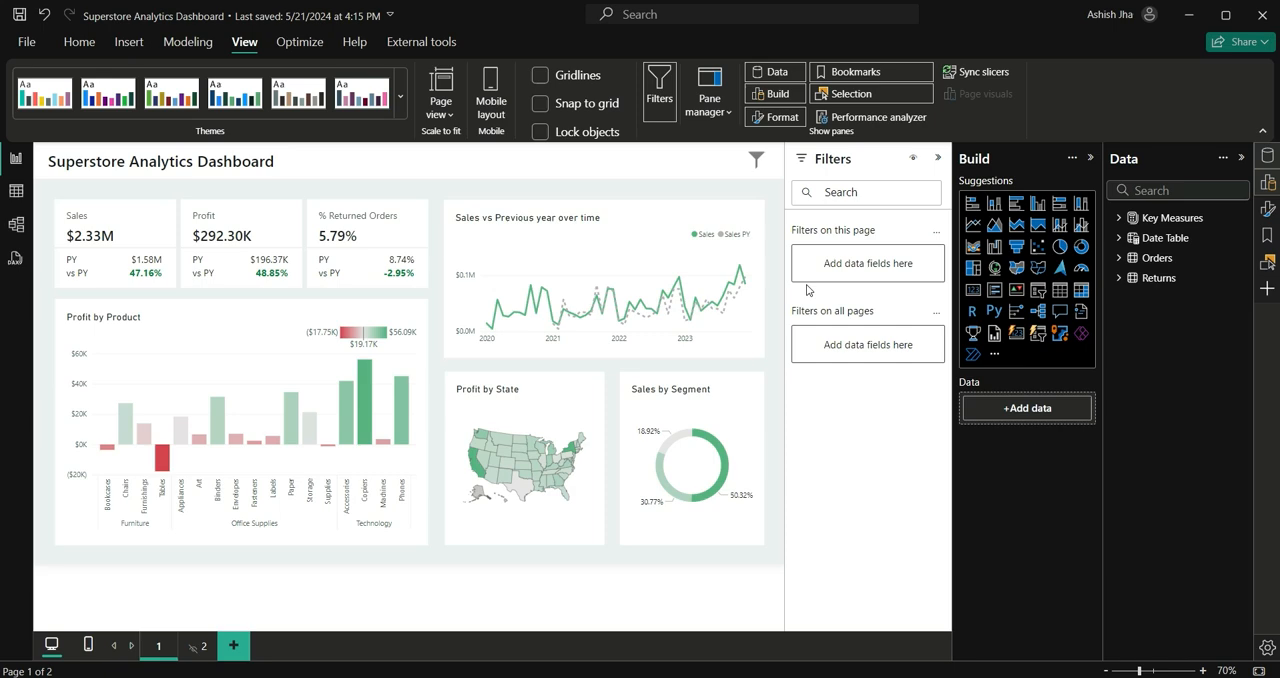
pyautogui.moveTo(840, 304)
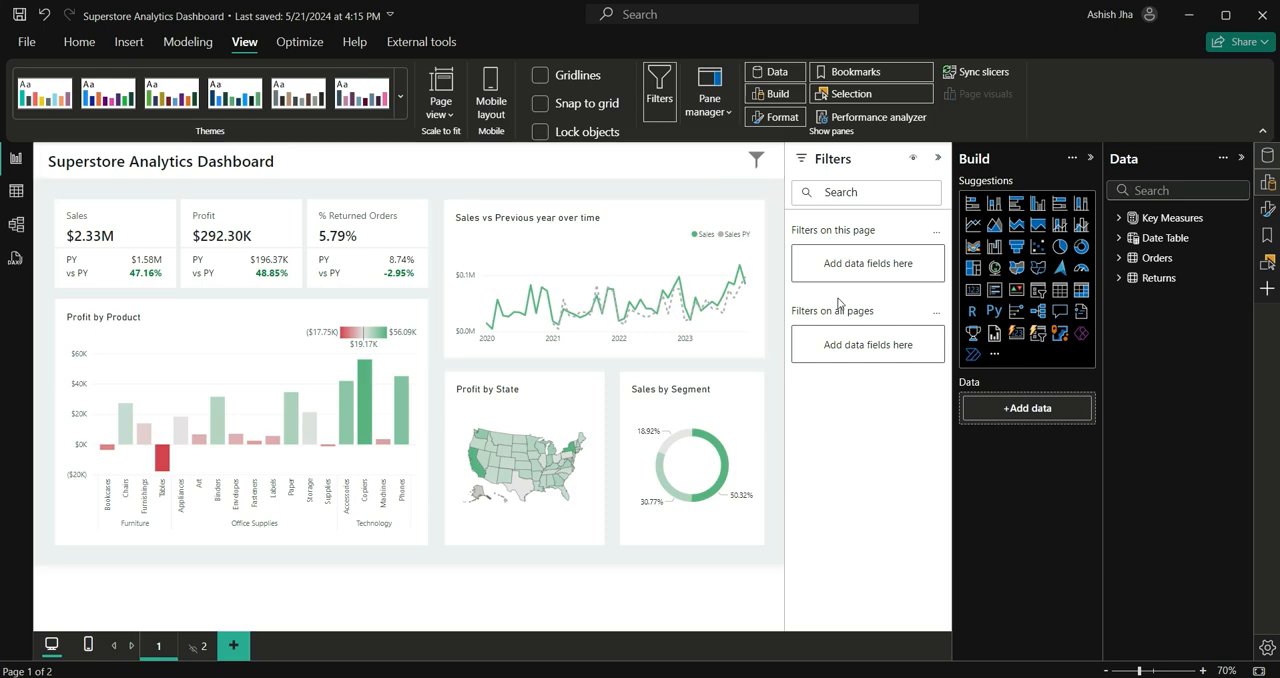
pyautogui.moveTo(862, 180)
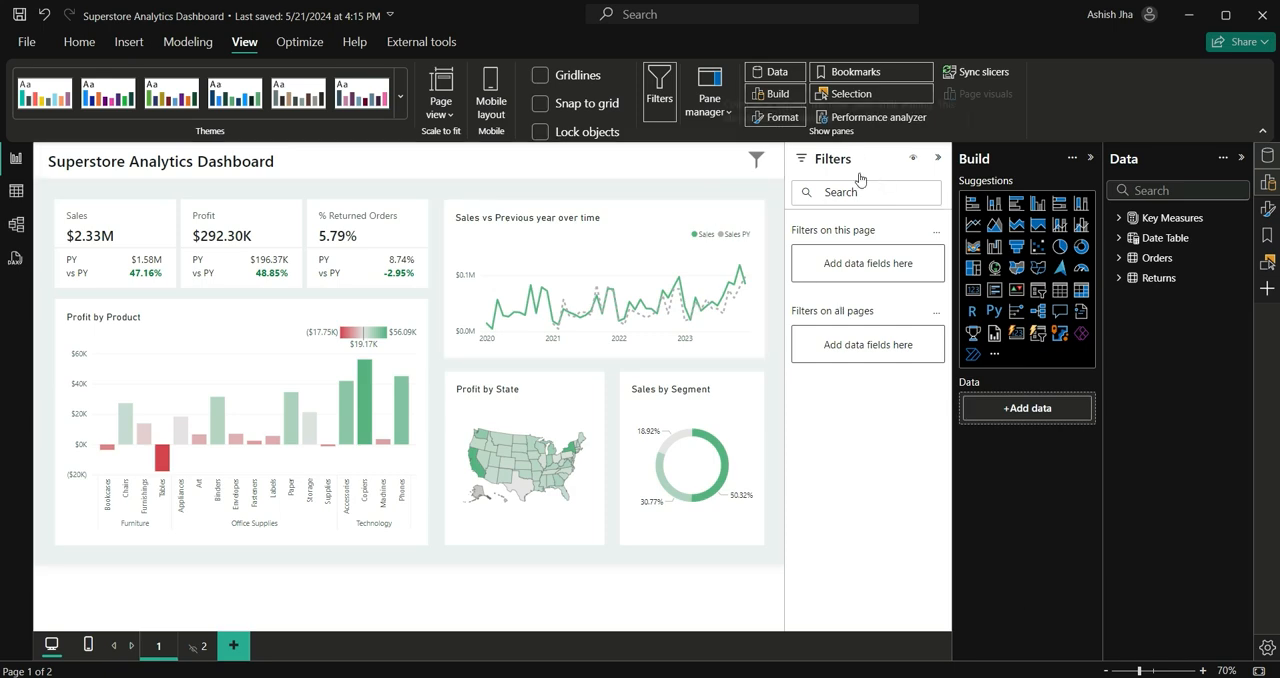
pyautogui.moveTo(185, 519)
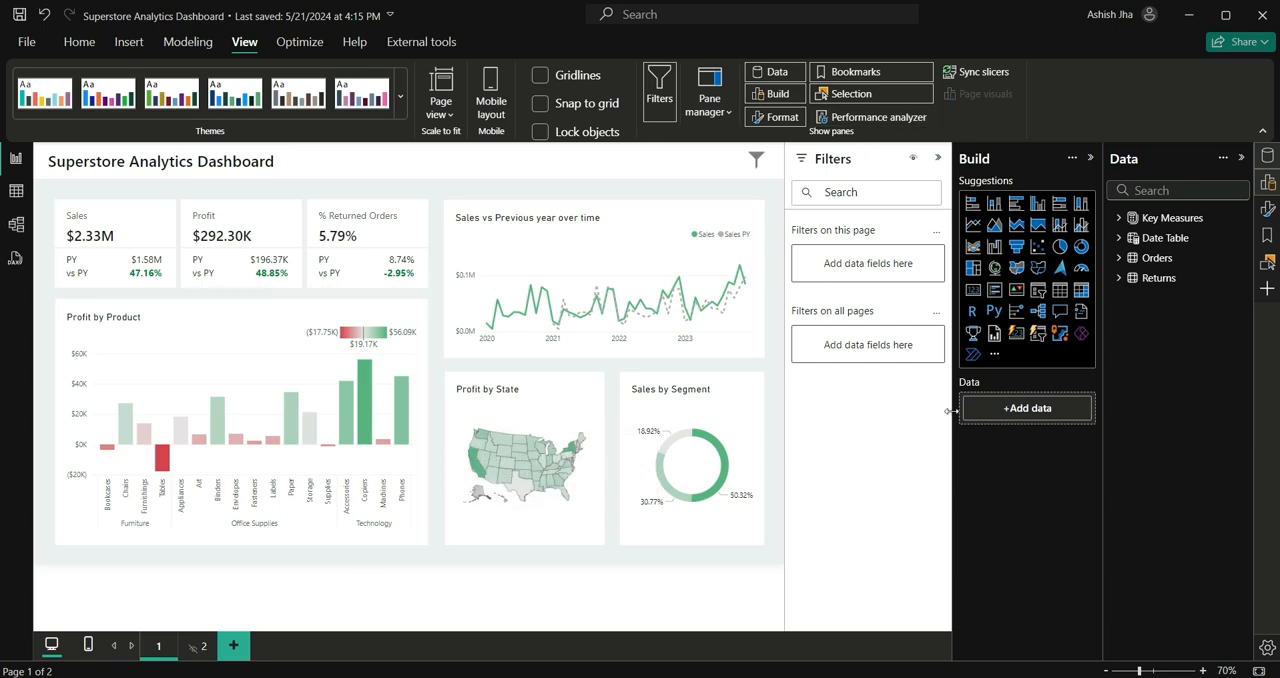
pyautogui.moveTo(920, 224)
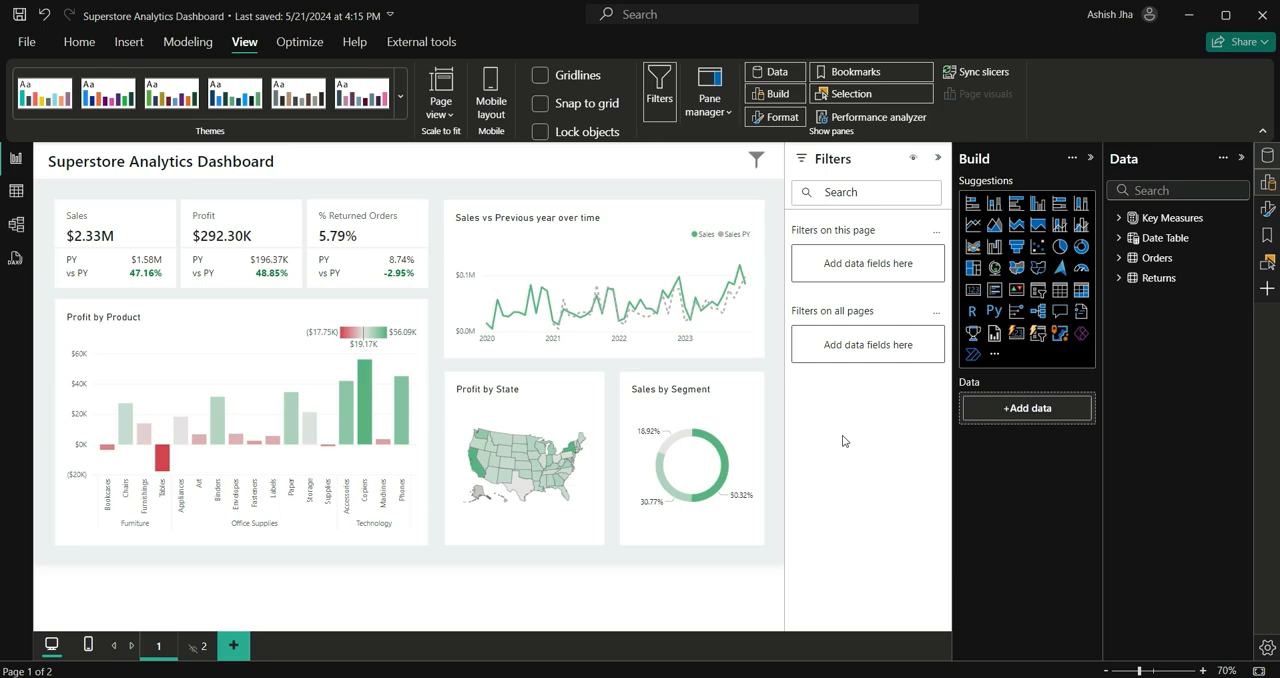
pyautogui.moveTo(1268, 210)
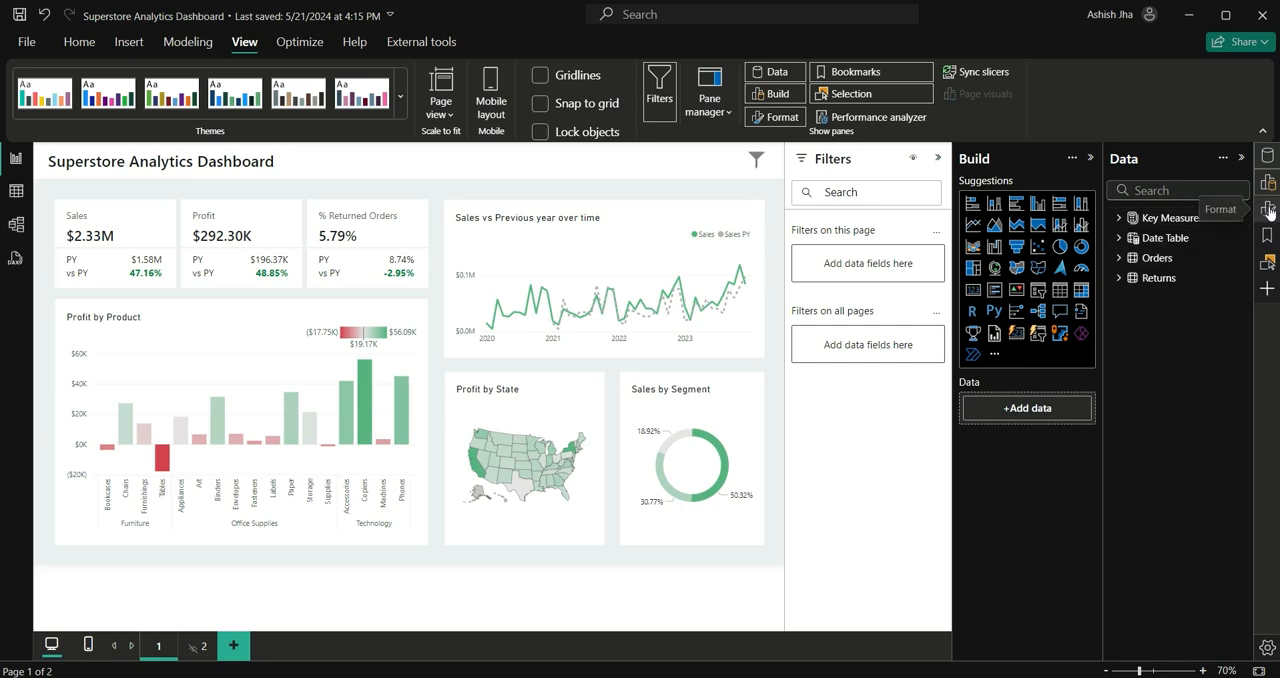
# Step: Give the filter pane grey text, dark background and dark input boxes, then collapse Filters
pyautogui.click(775, 117)
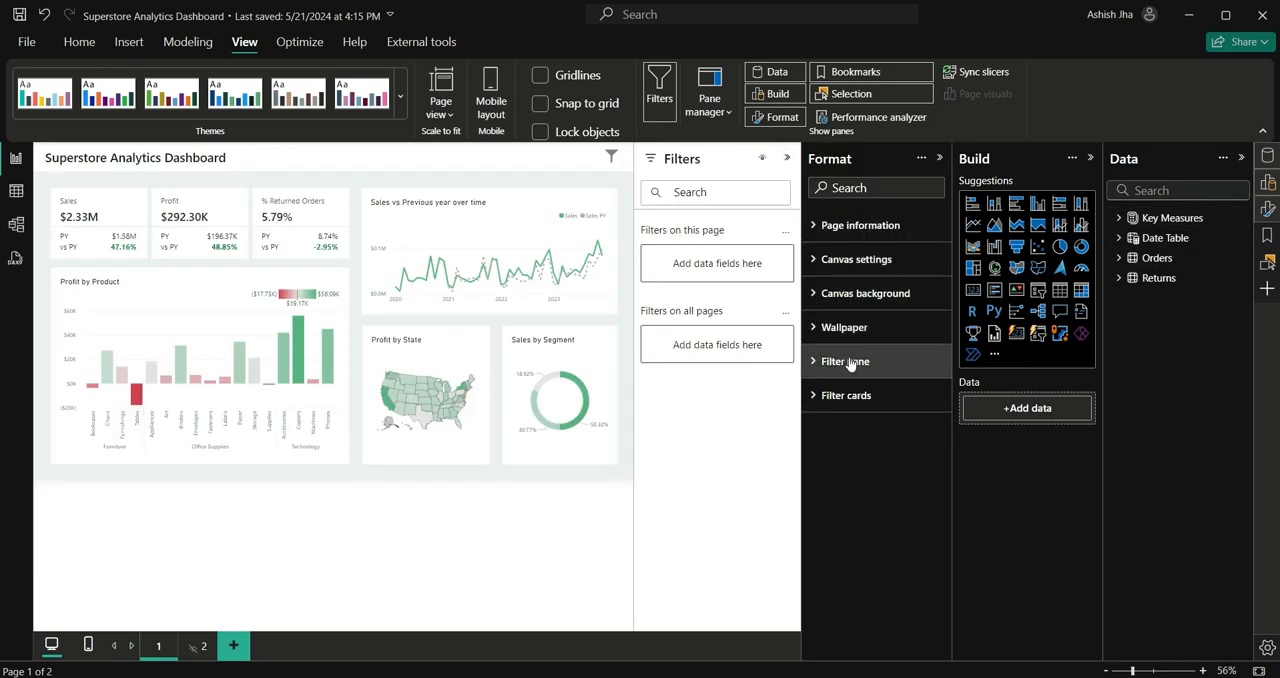
pyautogui.click(845, 361)
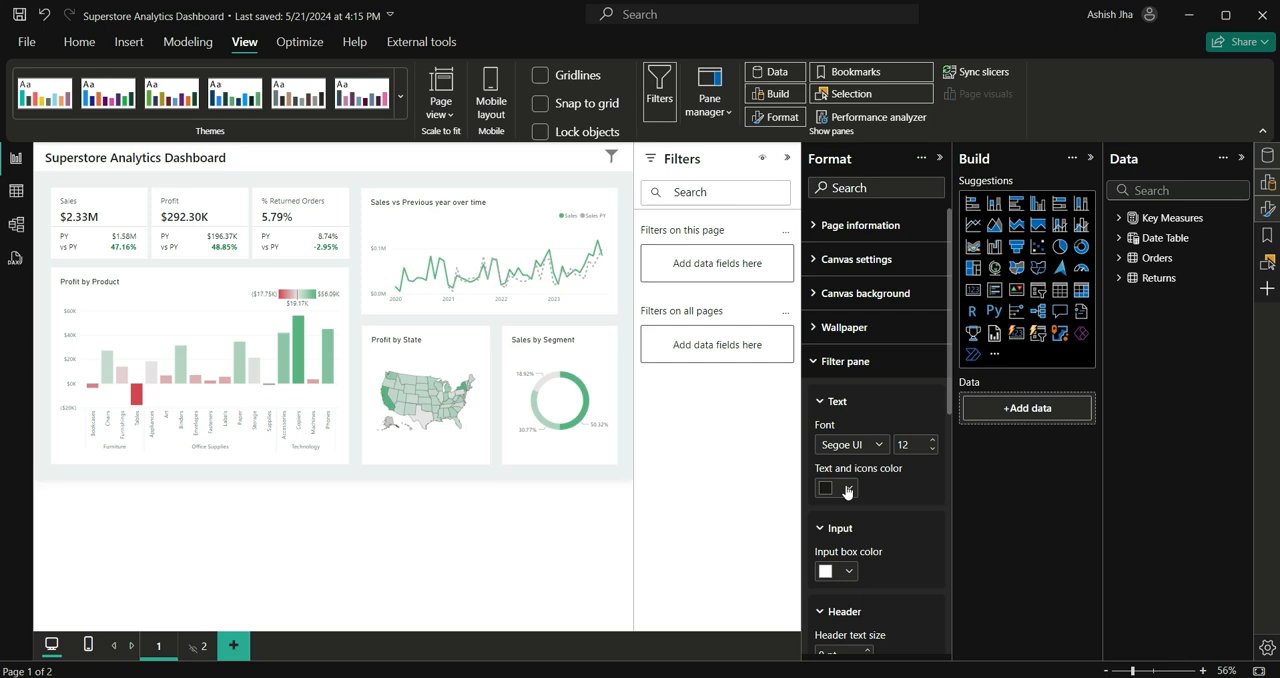
pyautogui.click(826, 487)
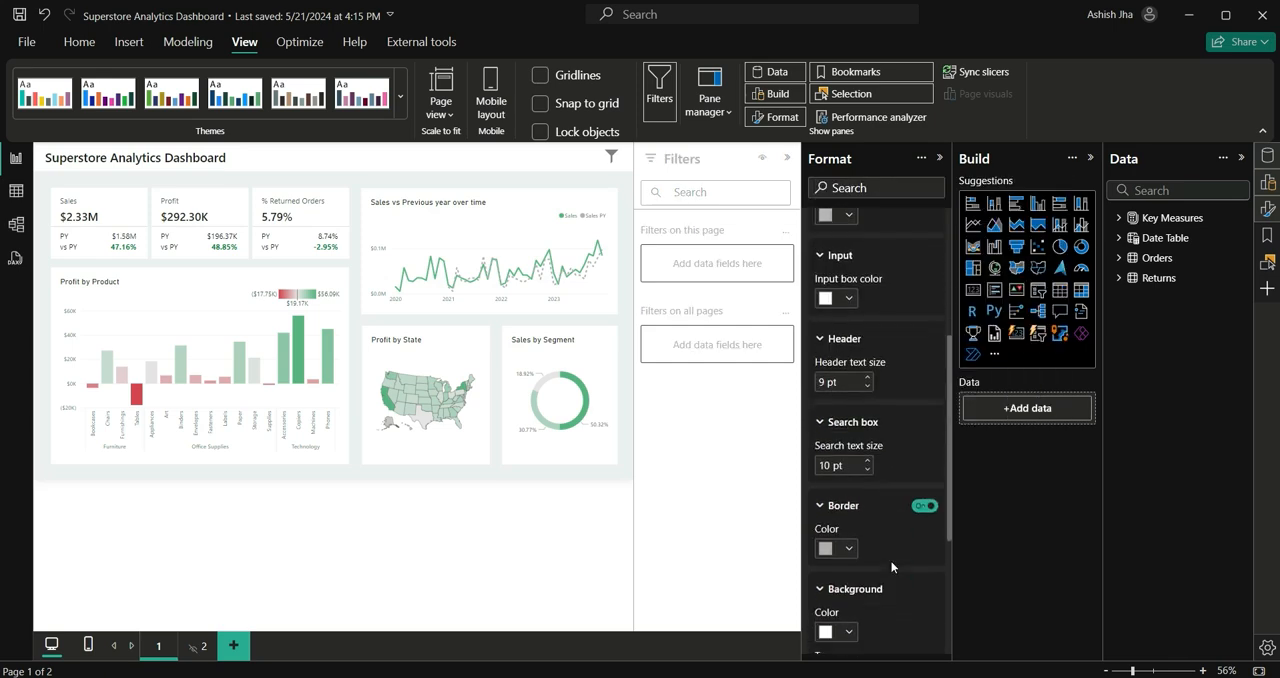
pyautogui.scroll(-3)
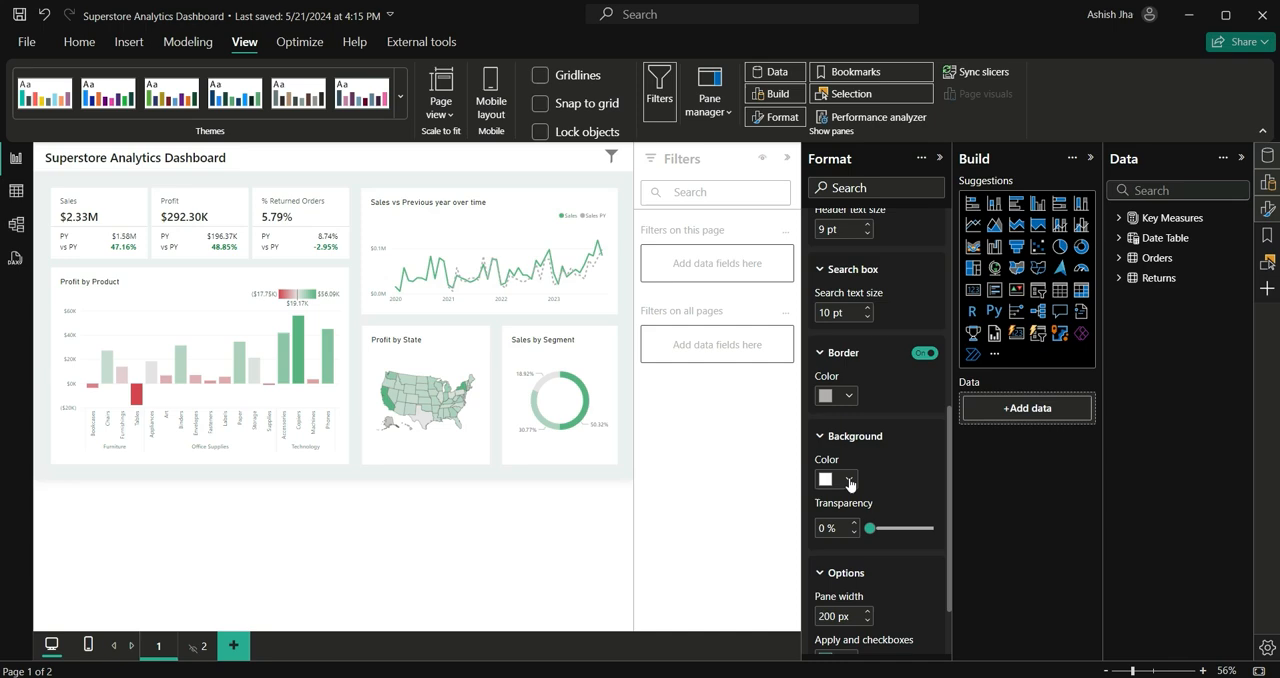
pyautogui.click(849, 479)
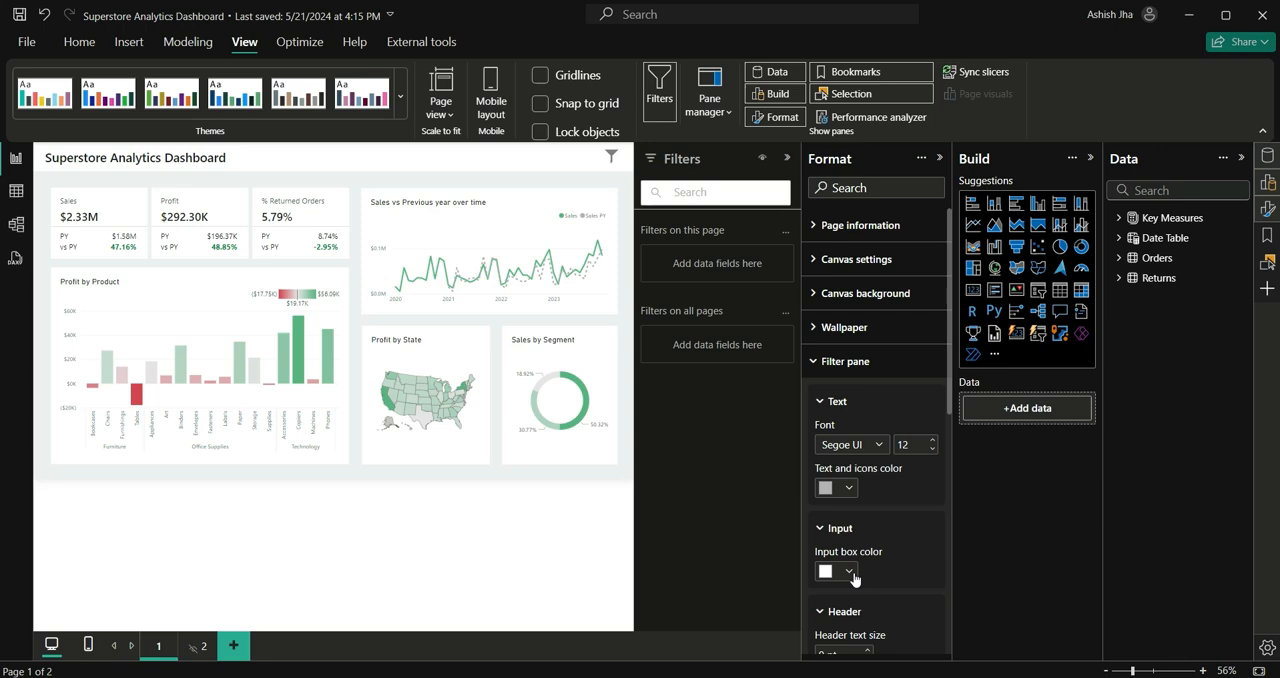
pyautogui.click(849, 571)
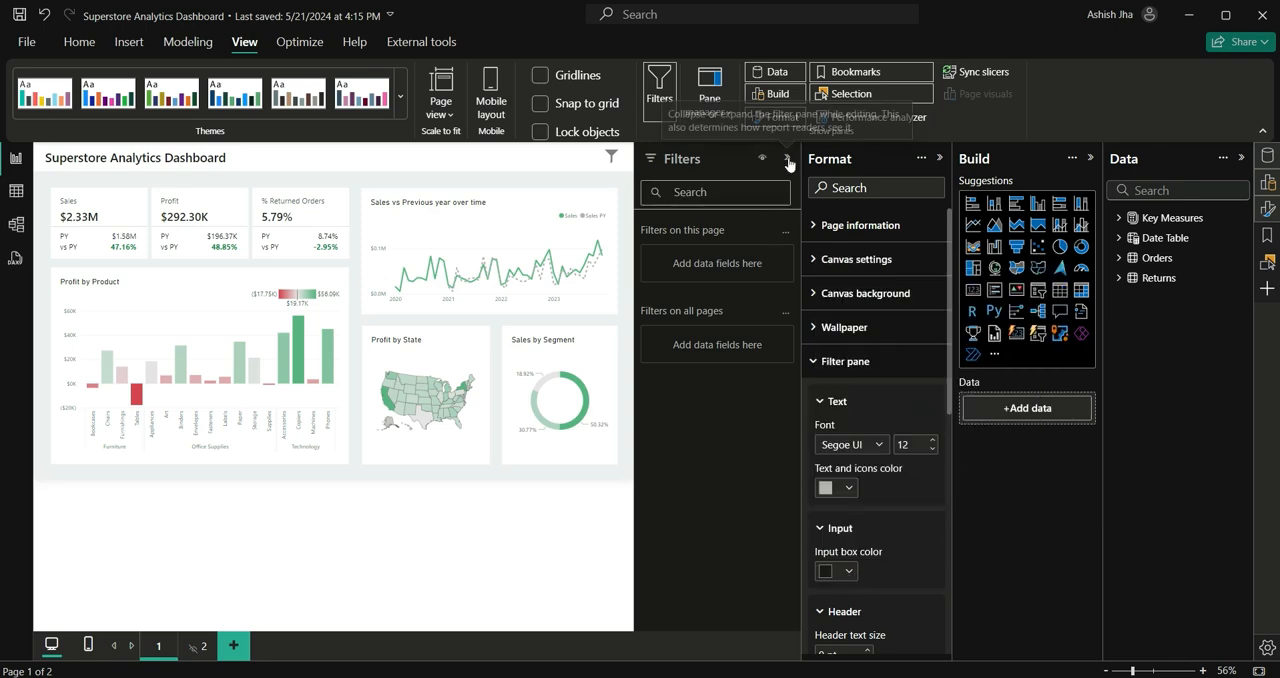
pyautogui.click(789, 162)
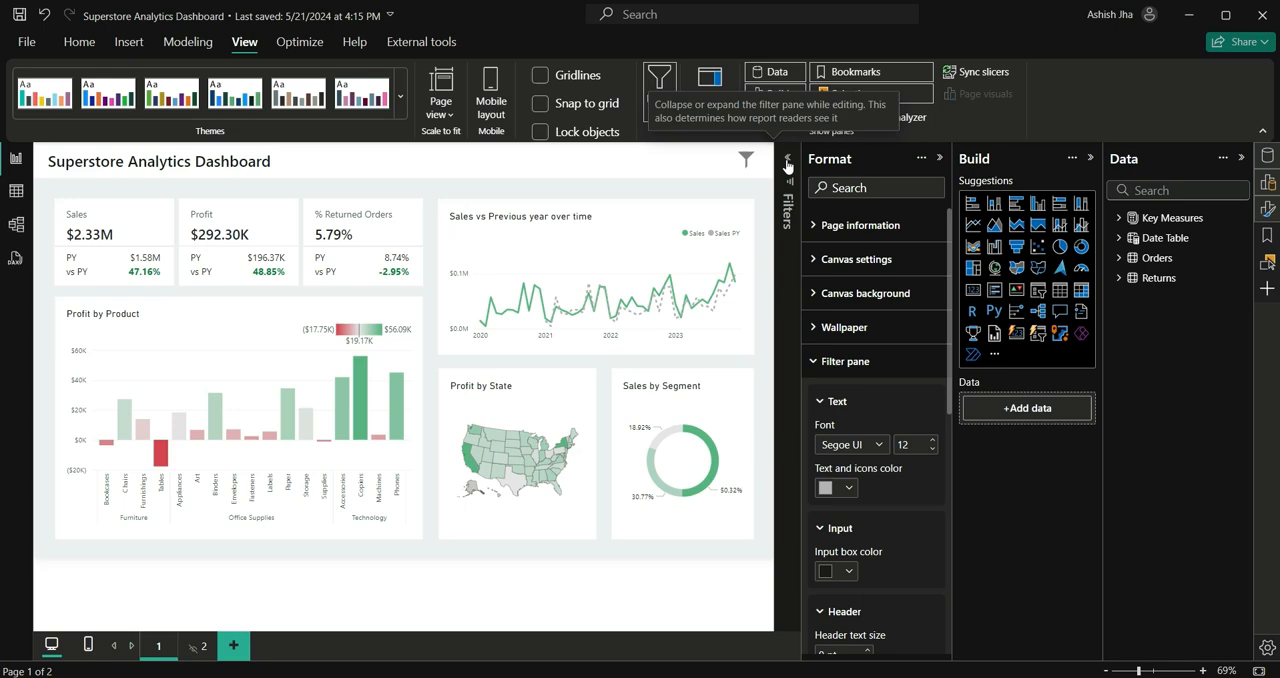